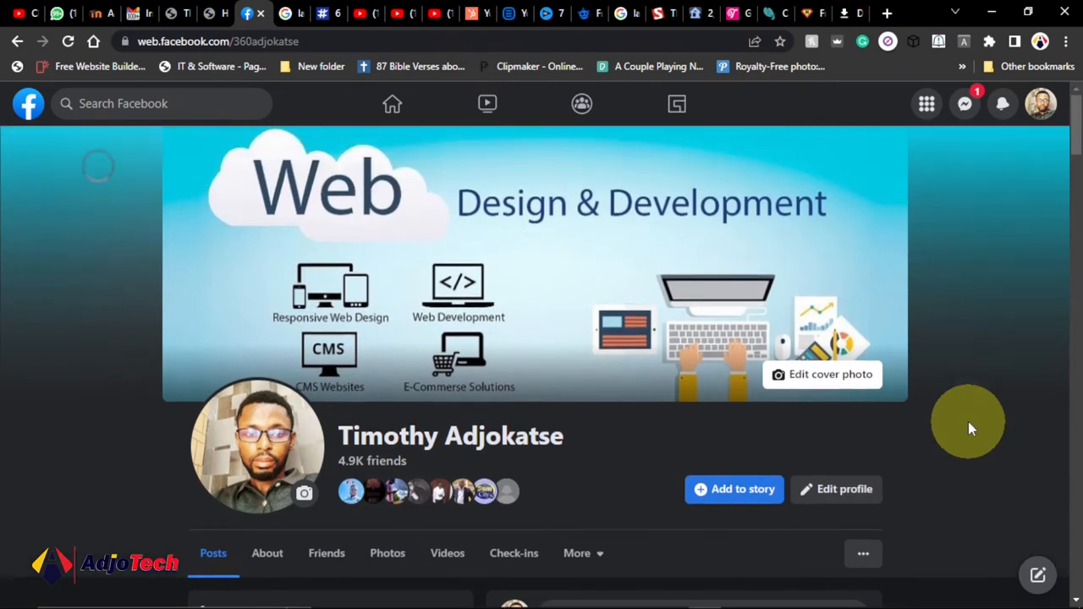
{"action": "mouse_move", "coordinate": [982, 418]}
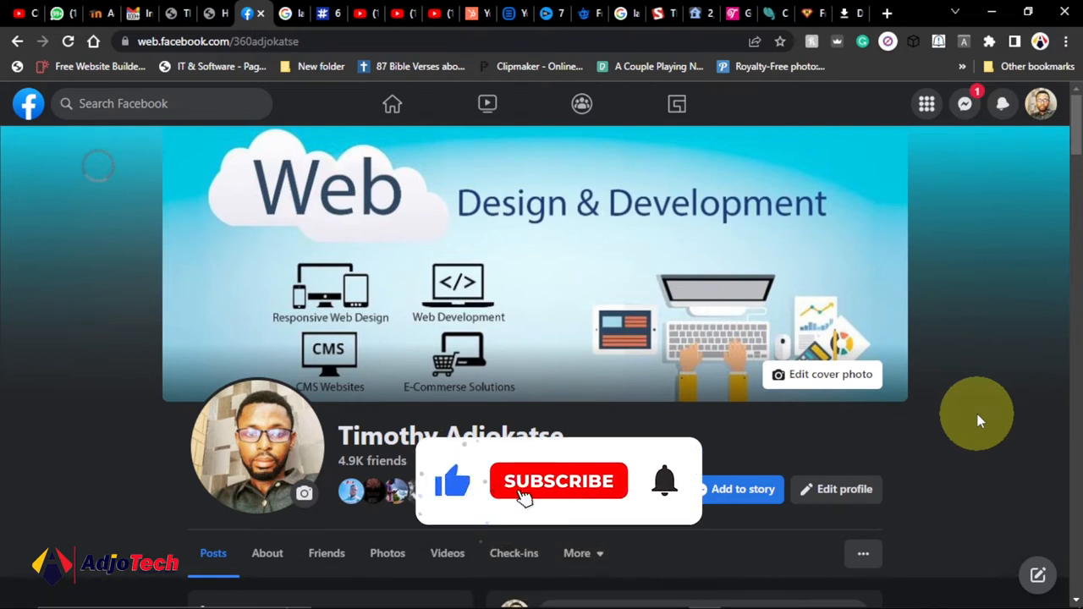
Open the profile's more-options menu listing 'Turn on professional mode'.
{"action": "left_click", "coordinate": [559, 482]}
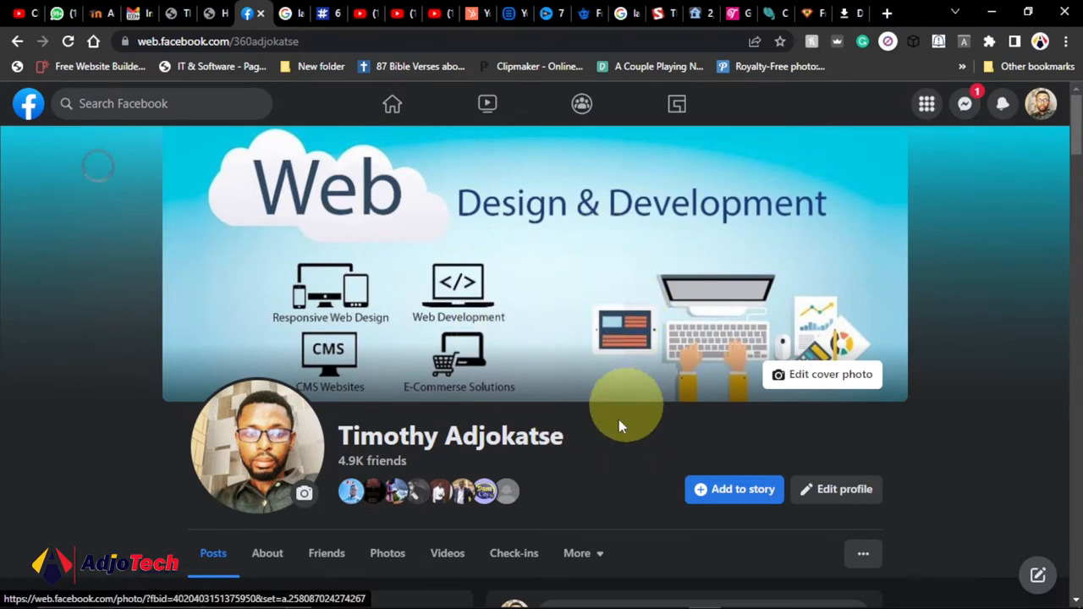
{"action": "scroll", "scroll_direction": "down", "scroll_amount": 3}
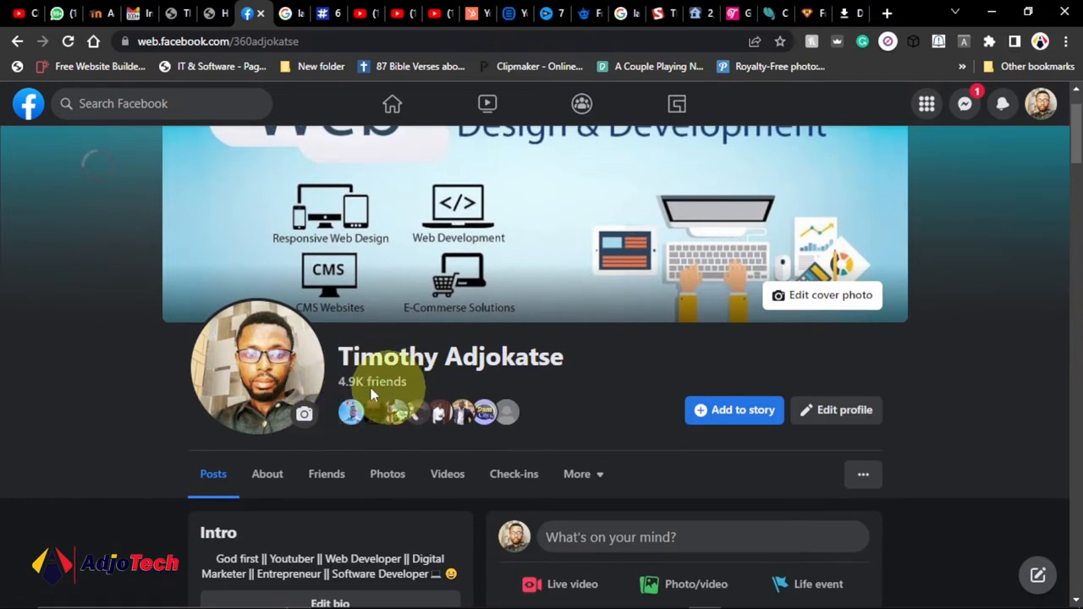
{"action": "mouse_move", "coordinate": [453, 411]}
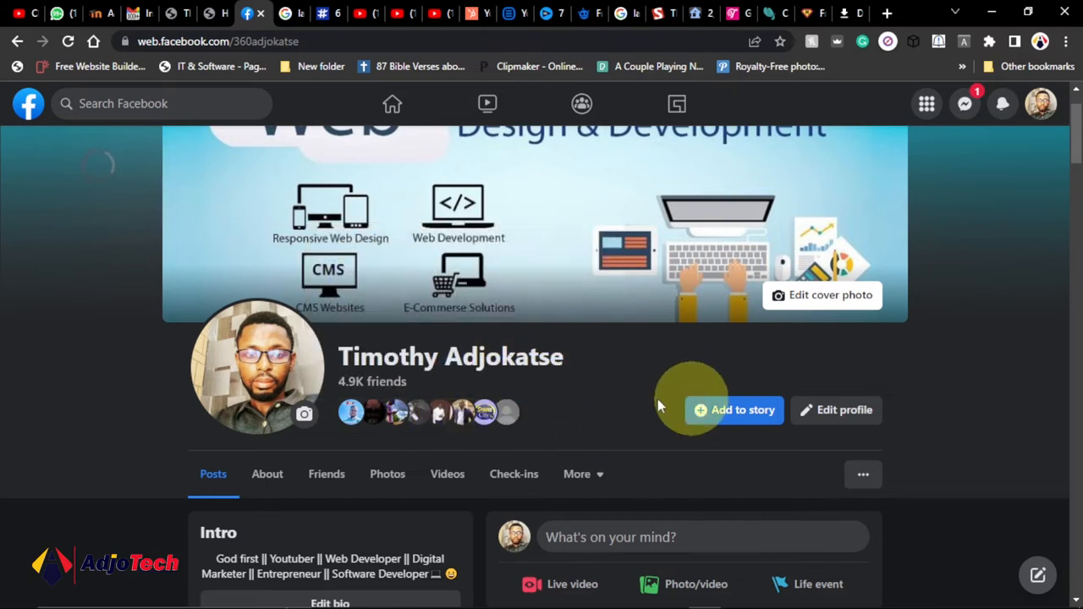
{"action": "mouse_move", "coordinate": [457, 397]}
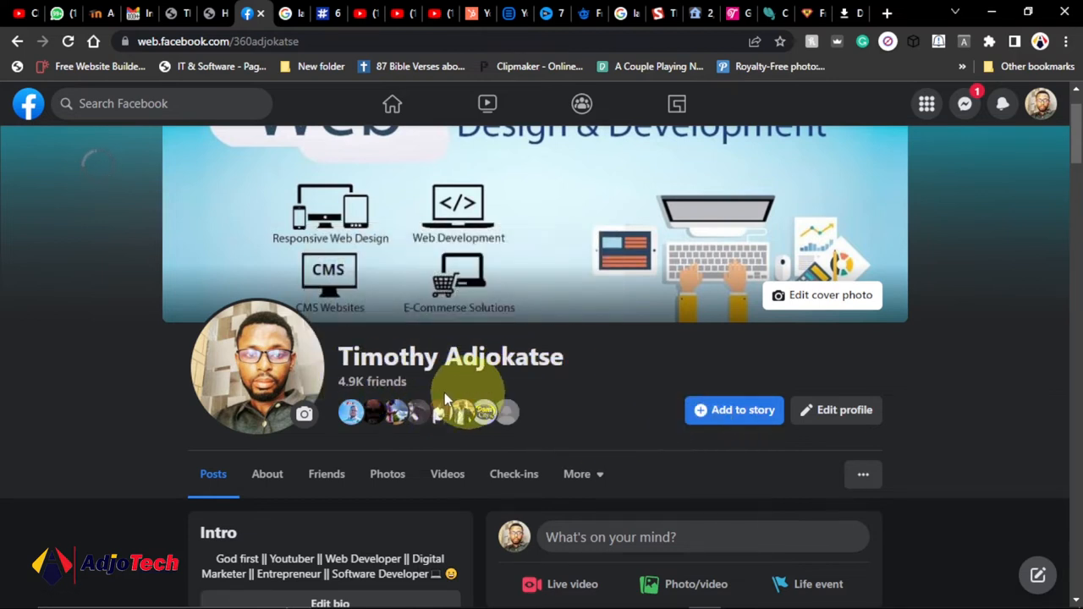
{"action": "mouse_move", "coordinate": [508, 385]}
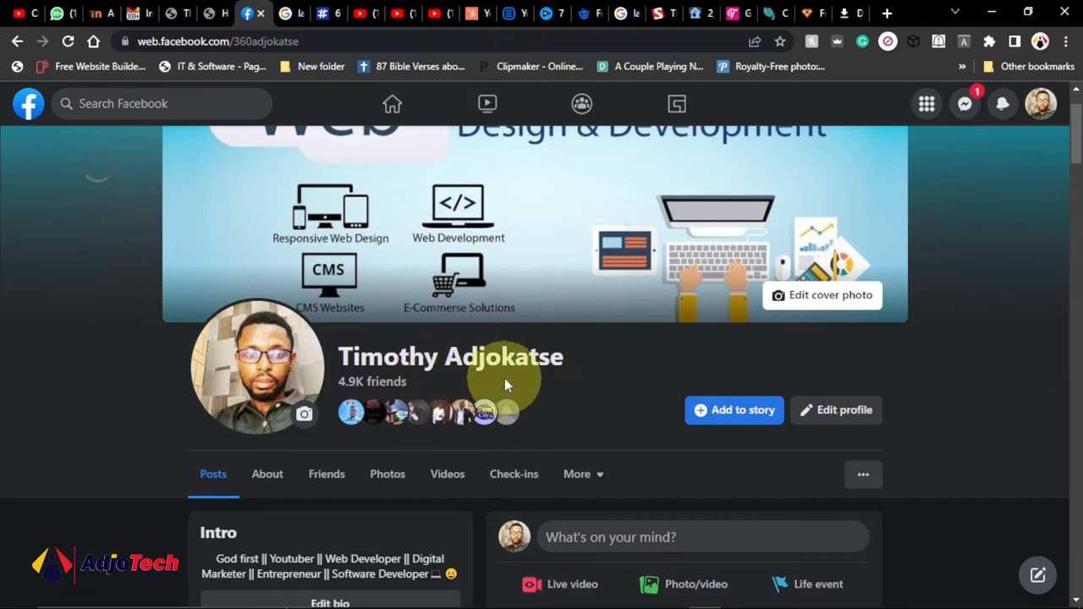
{"action": "mouse_move", "coordinate": [609, 419]}
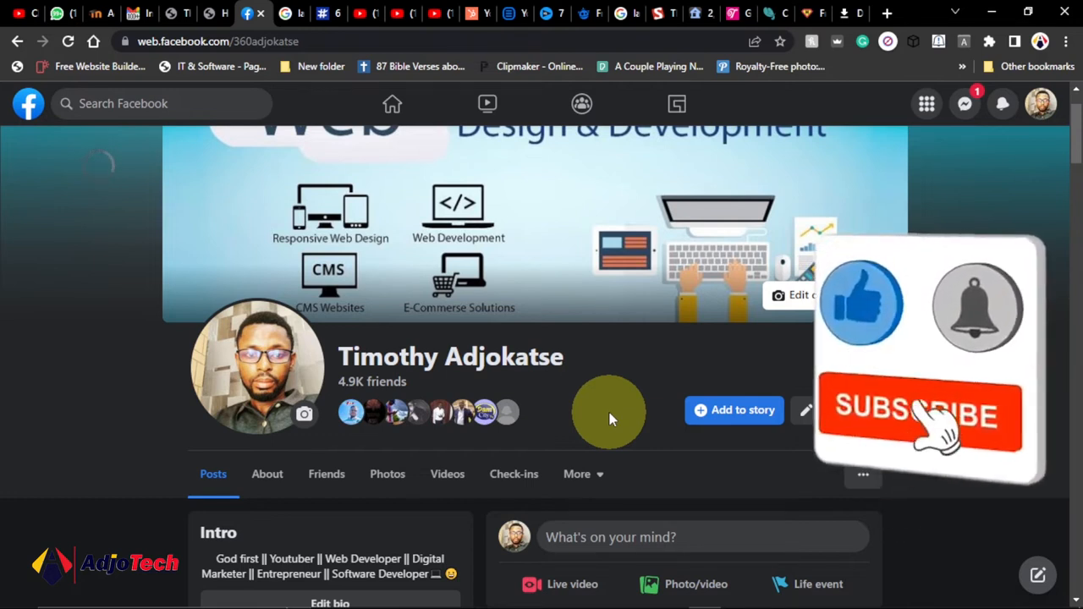
{"action": "left_click", "coordinate": [921, 415]}
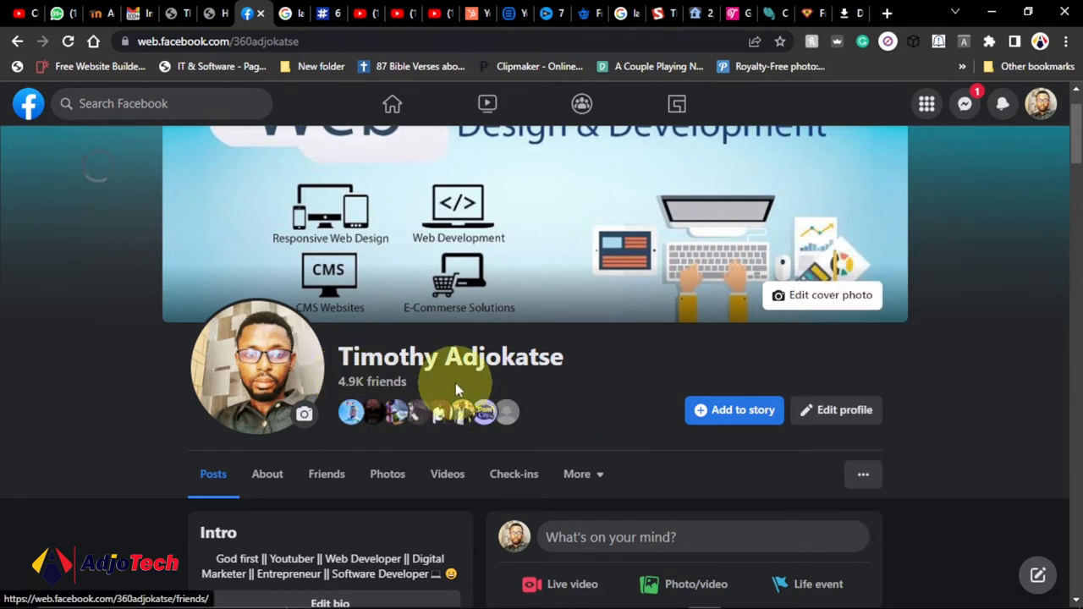
{"action": "mouse_move", "coordinate": [559, 387]}
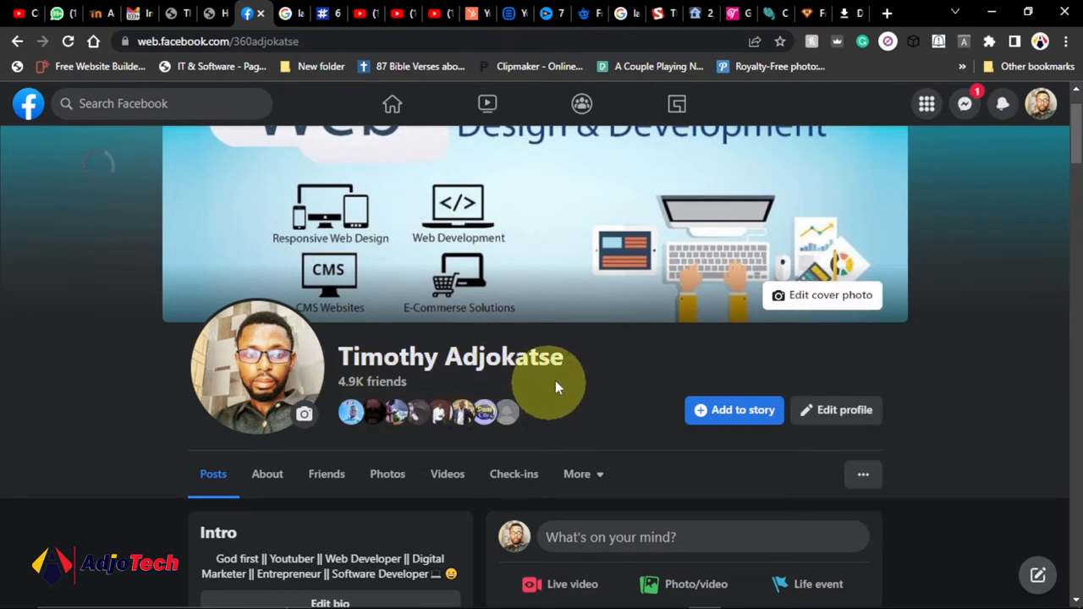
{"action": "mouse_move", "coordinate": [575, 398]}
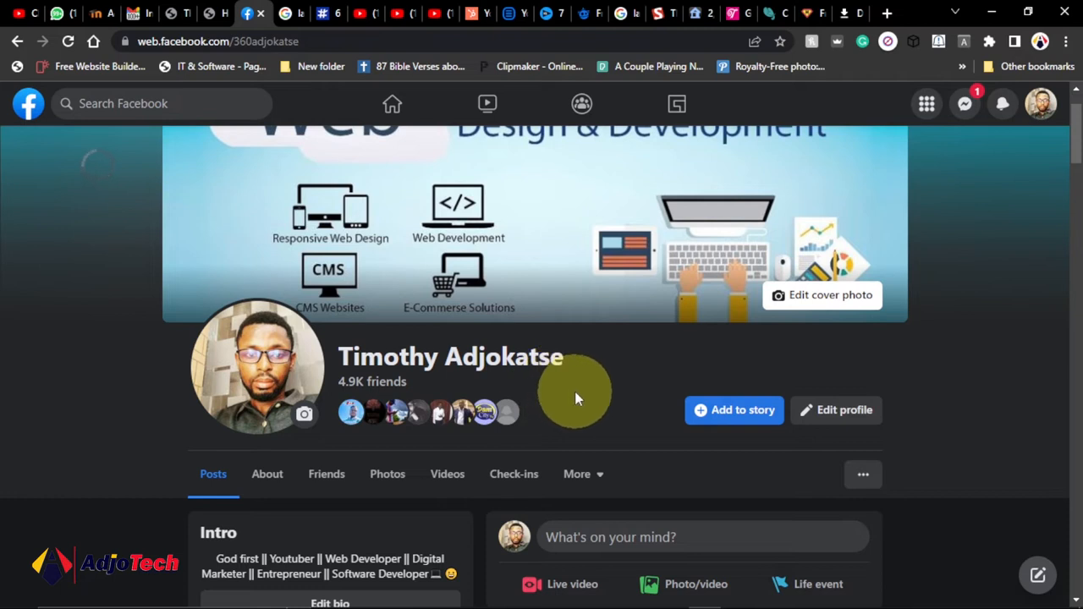
{"action": "mouse_move", "coordinate": [758, 395]}
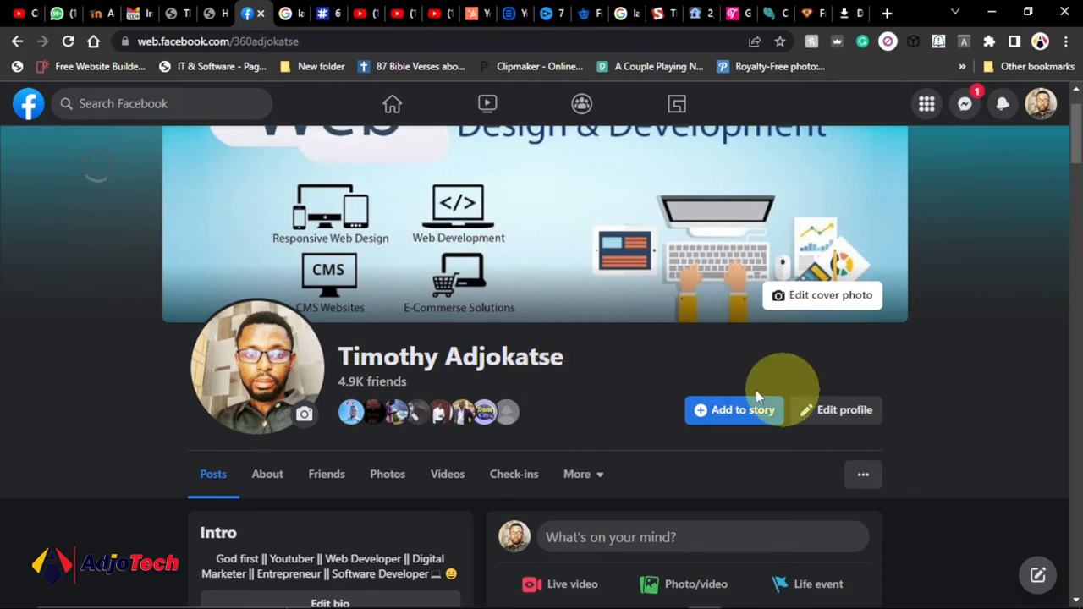
{"action": "mouse_move", "coordinate": [863, 473]}
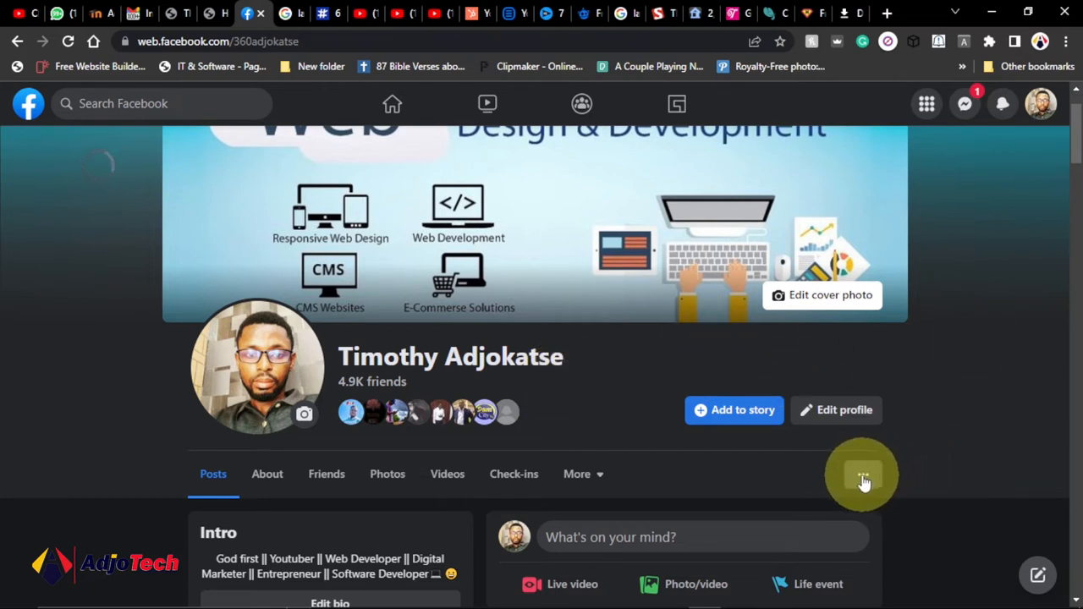
{"action": "left_click", "coordinate": [861, 475]}
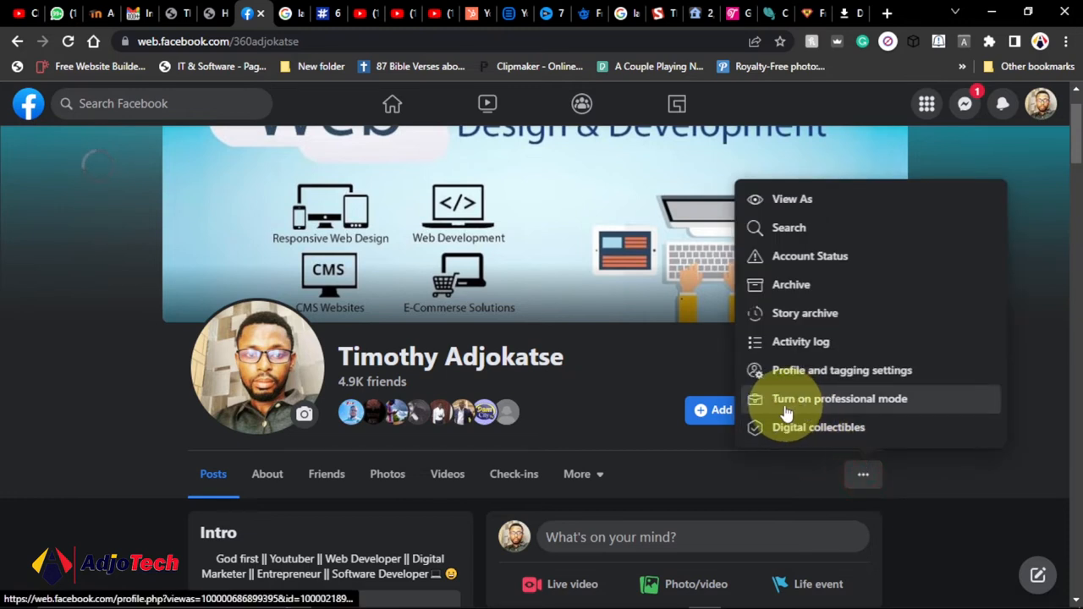
{"action": "mouse_move", "coordinate": [887, 410]}
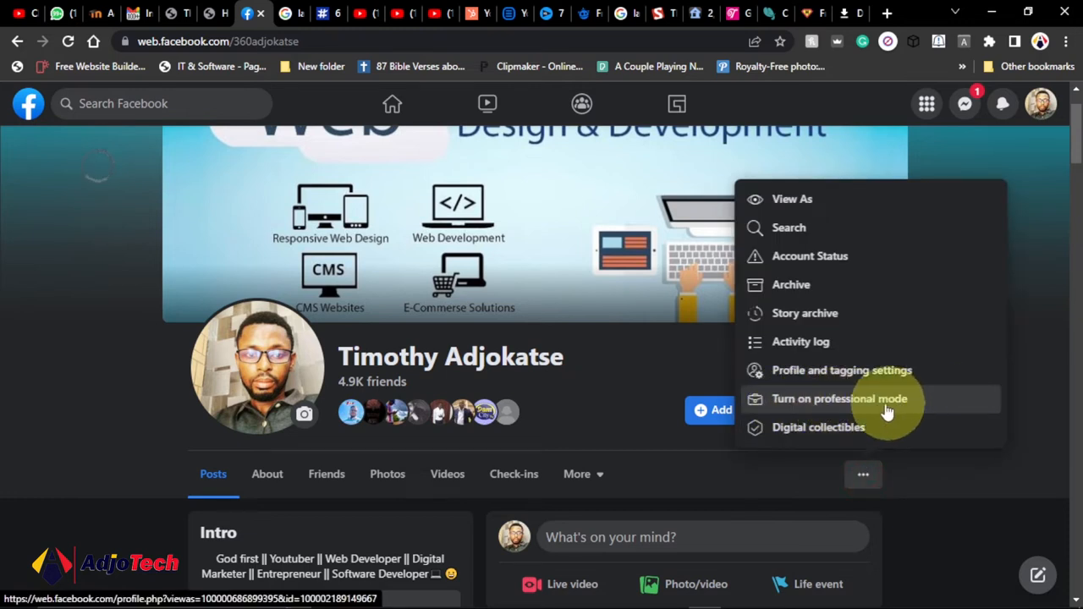
{"action": "mouse_move", "coordinate": [846, 406]}
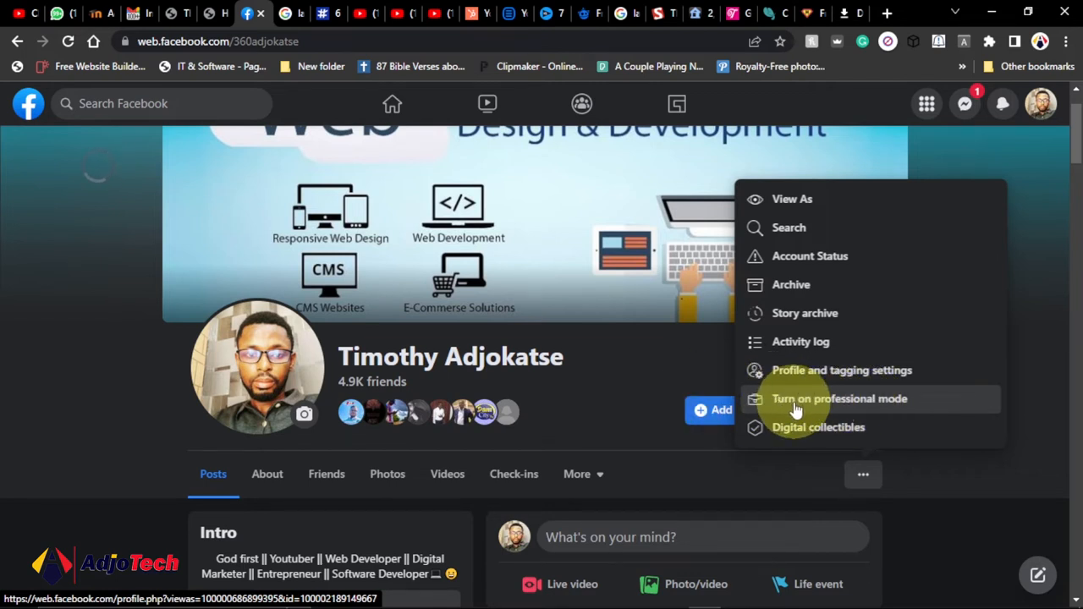
{"action": "left_click", "coordinate": [845, 402]}
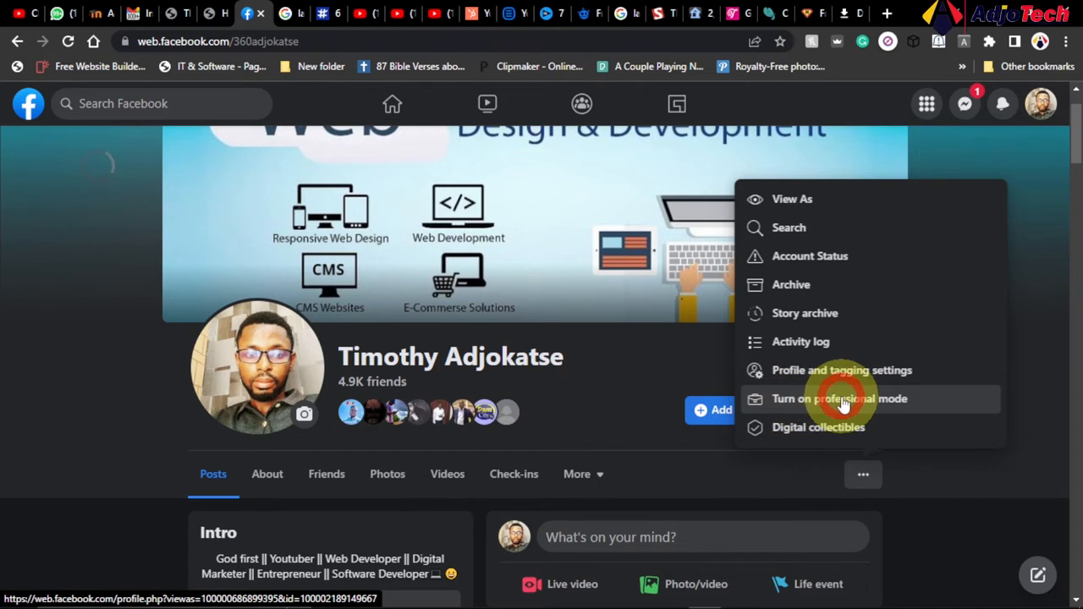
Choose 'Turn on professional mode' and confirm with the blue 'Turn on' button.
{"action": "left_click", "coordinate": [841, 400]}
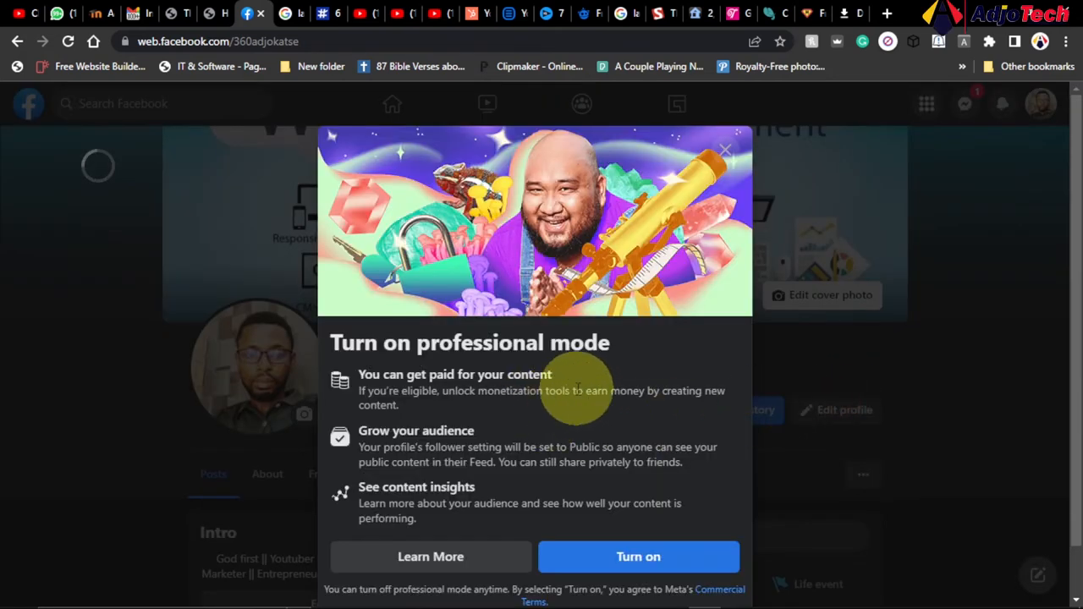
{"action": "mouse_move", "coordinate": [604, 388]}
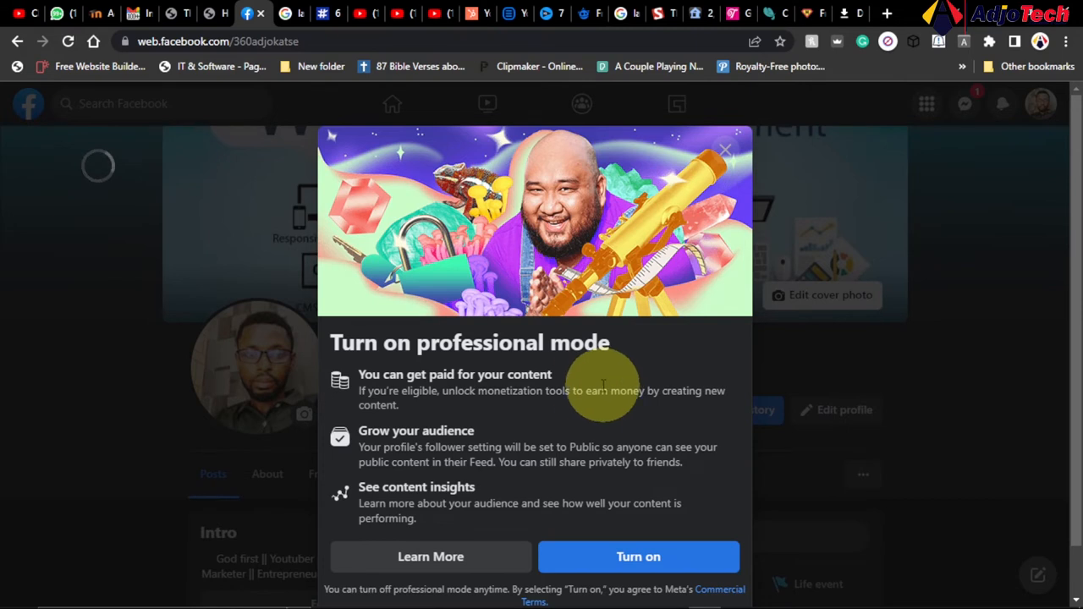
{"action": "mouse_move", "coordinate": [591, 375]}
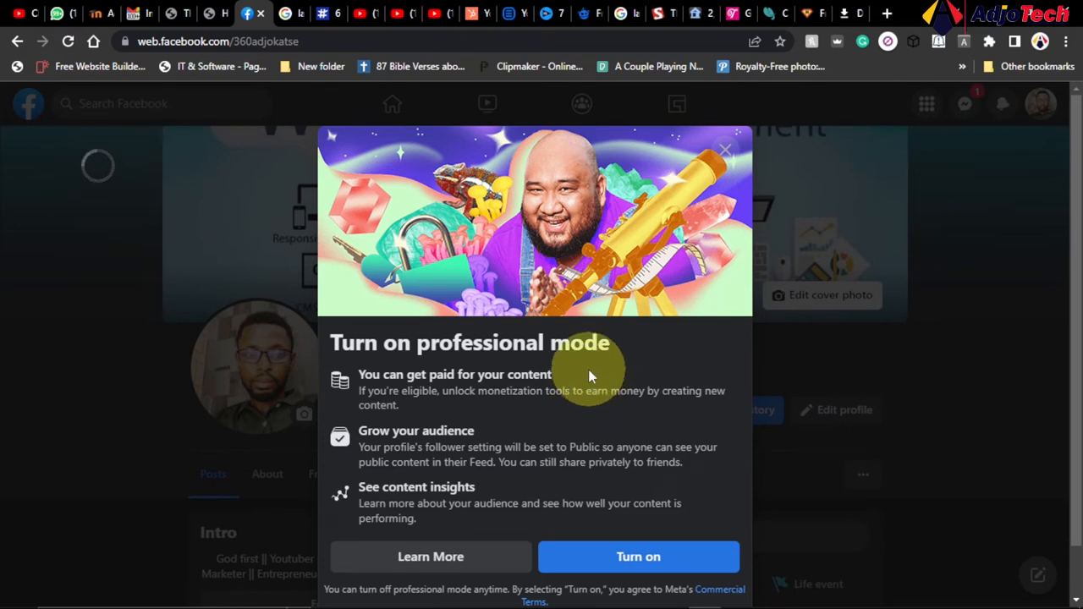
{"action": "mouse_move", "coordinate": [406, 411]}
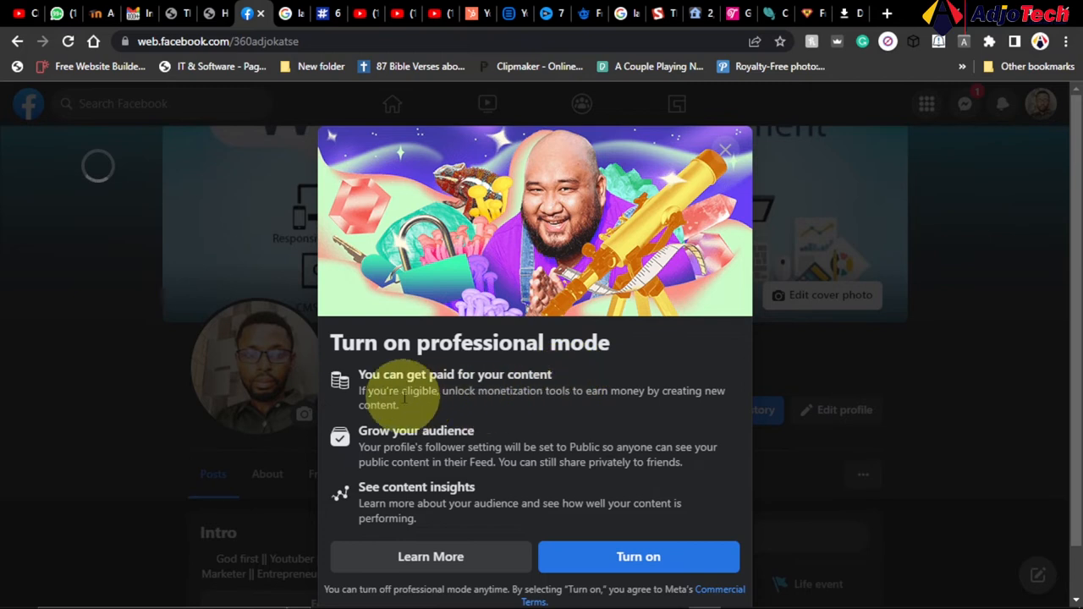
{"action": "mouse_move", "coordinate": [483, 390]}
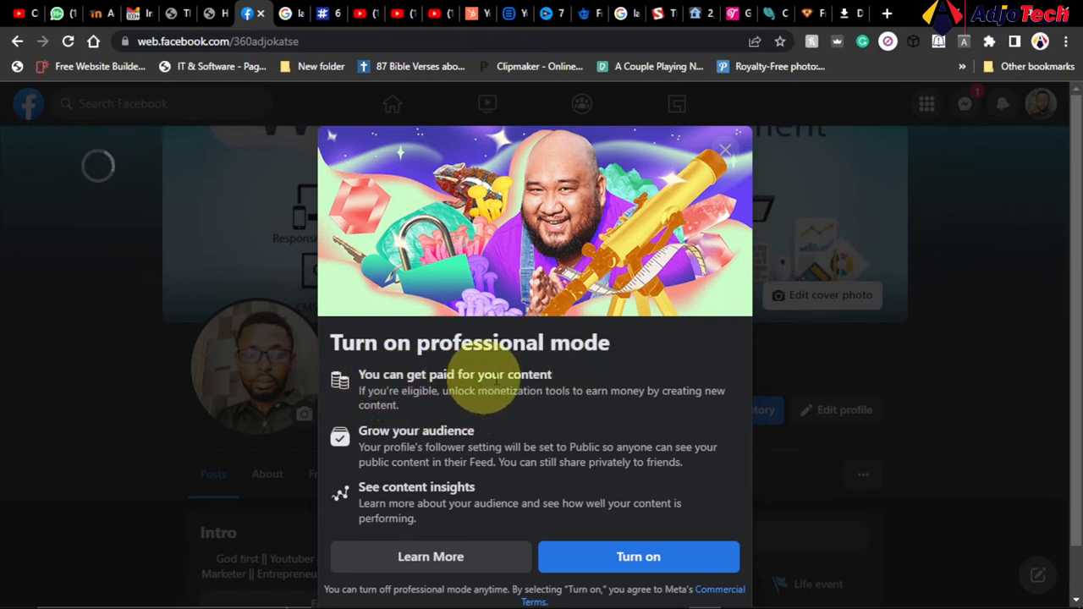
{"action": "mouse_move", "coordinate": [415, 410]}
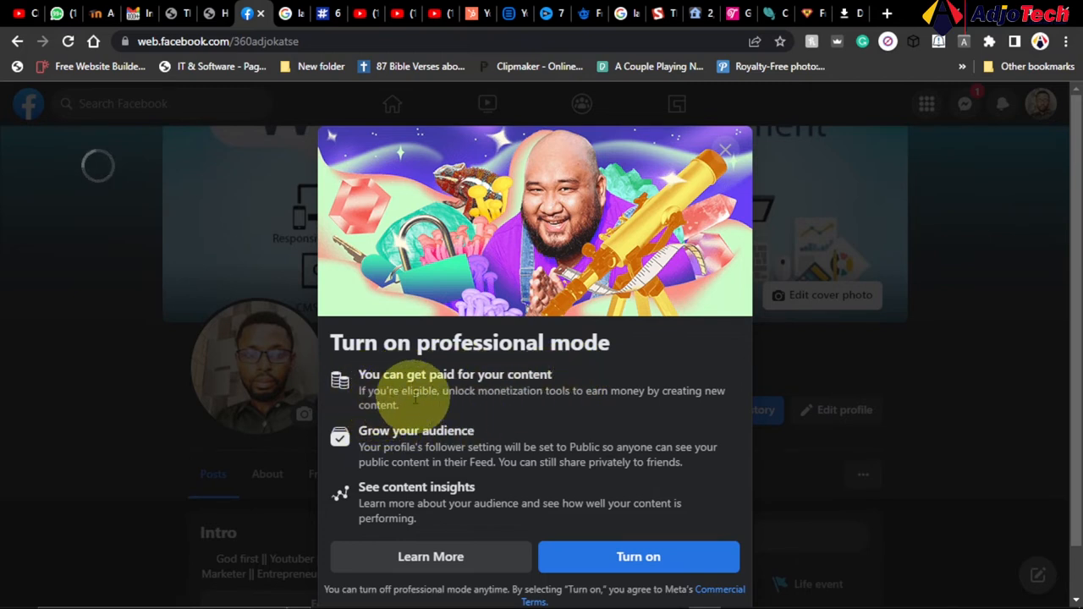
{"action": "mouse_move", "coordinate": [541, 407]}
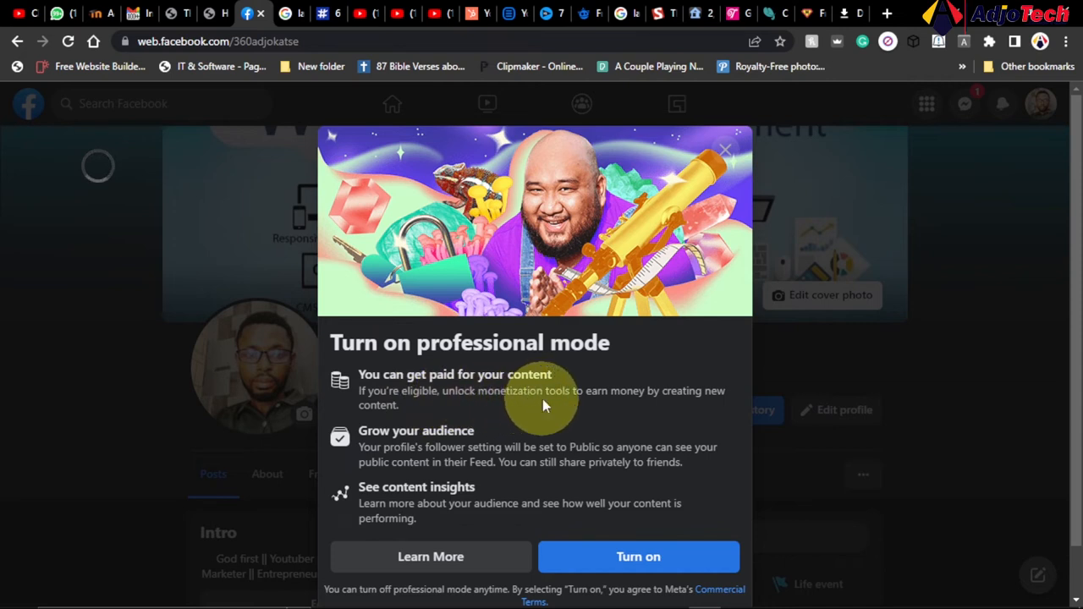
{"action": "mouse_move", "coordinate": [611, 402]}
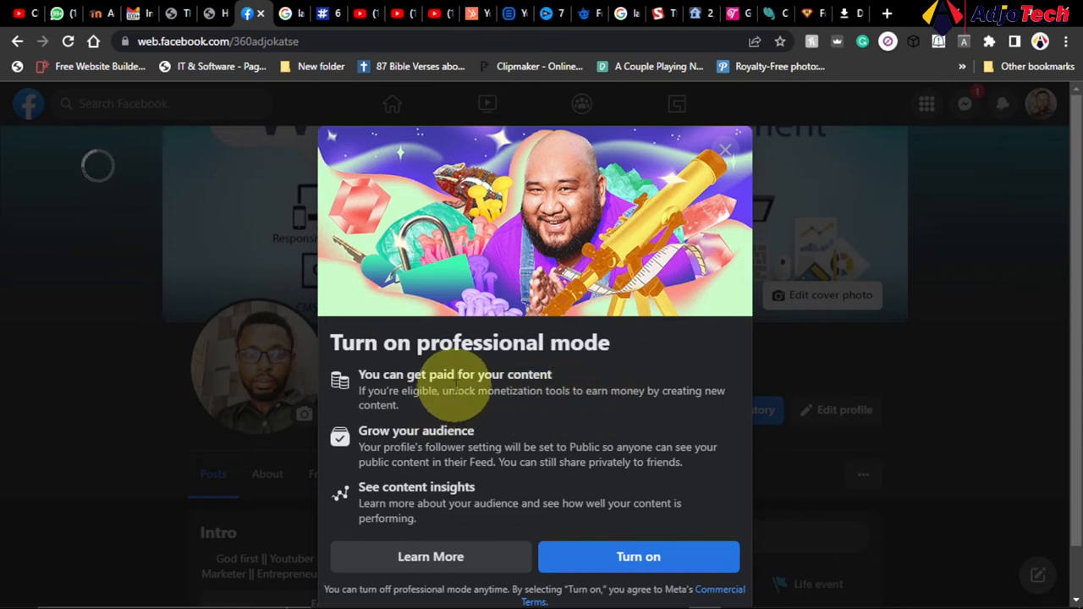
{"action": "mouse_move", "coordinate": [258, 381]}
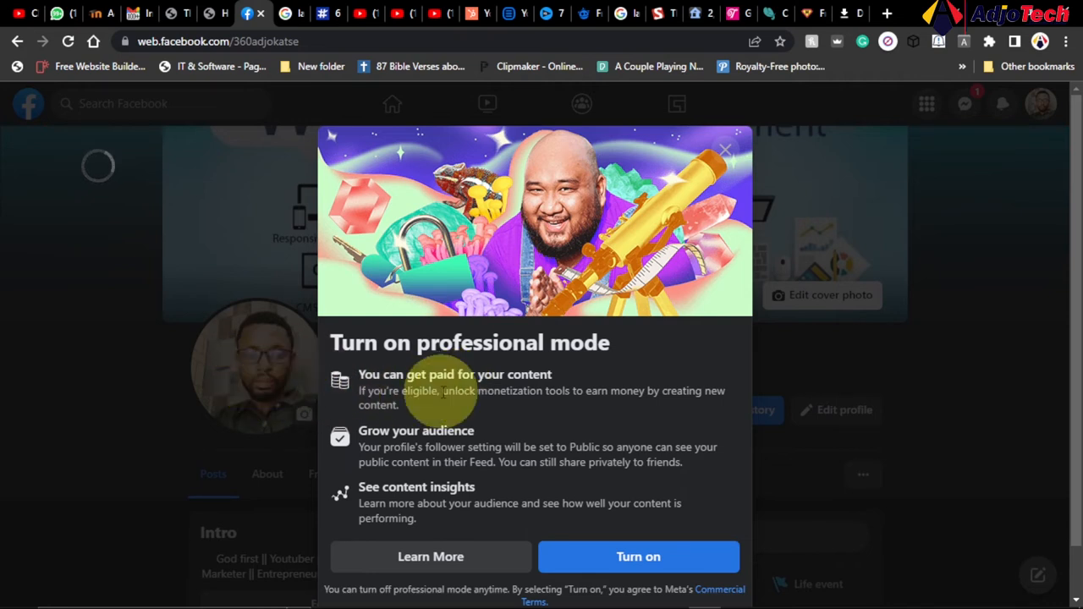
{"action": "mouse_move", "coordinate": [569, 436]}
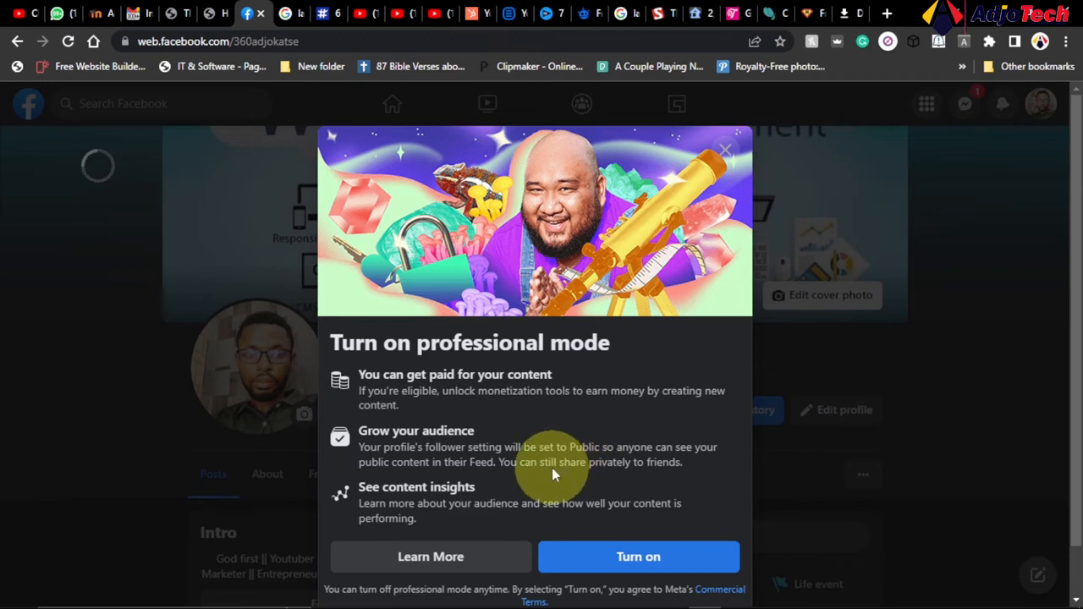
{"action": "mouse_move", "coordinate": [680, 530]}
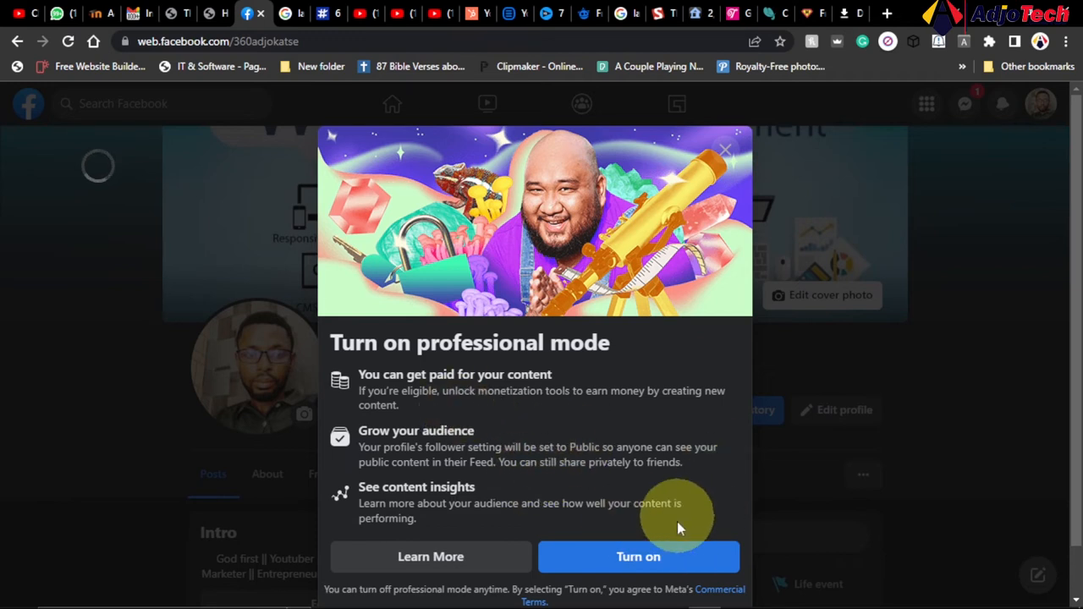
{"action": "left_click", "coordinate": [639, 557]}
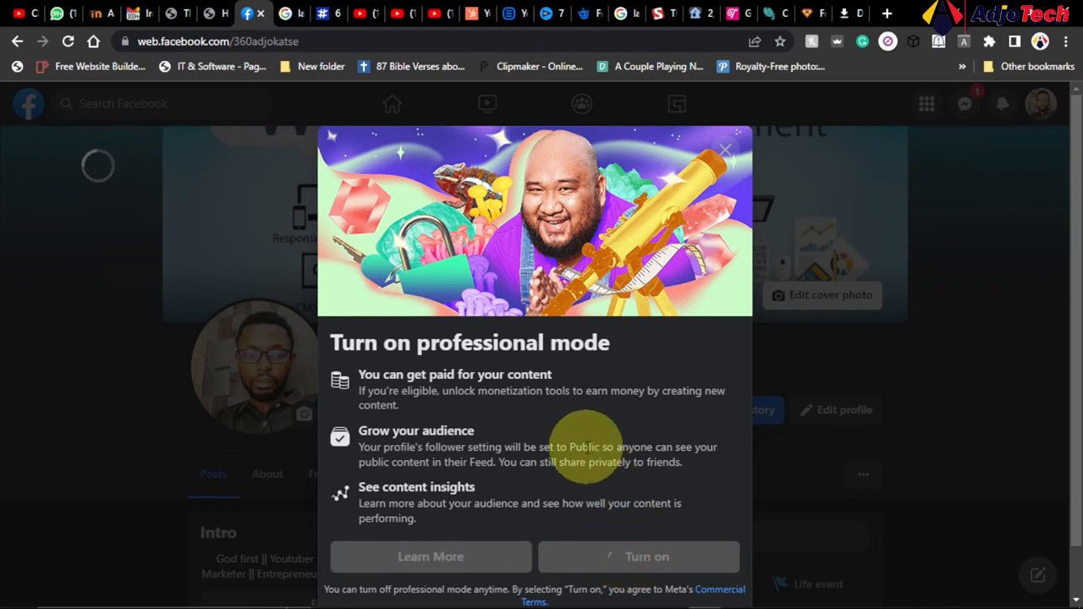
Close the 'Welcome to professional mode' message with 'Done'.
{"action": "left_click", "coordinate": [638, 557]}
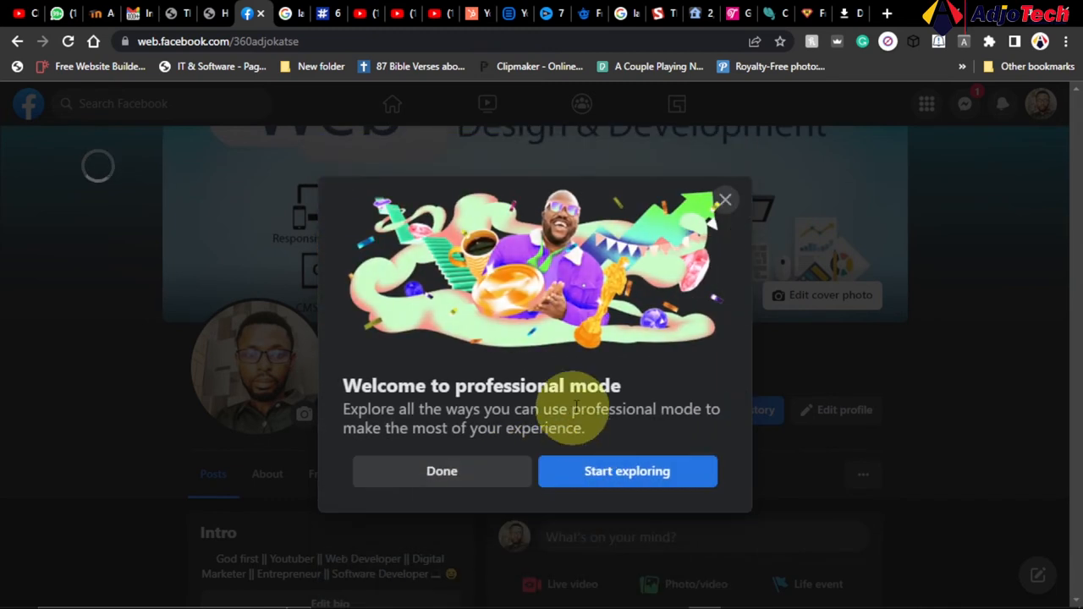
{"action": "mouse_move", "coordinate": [532, 338]}
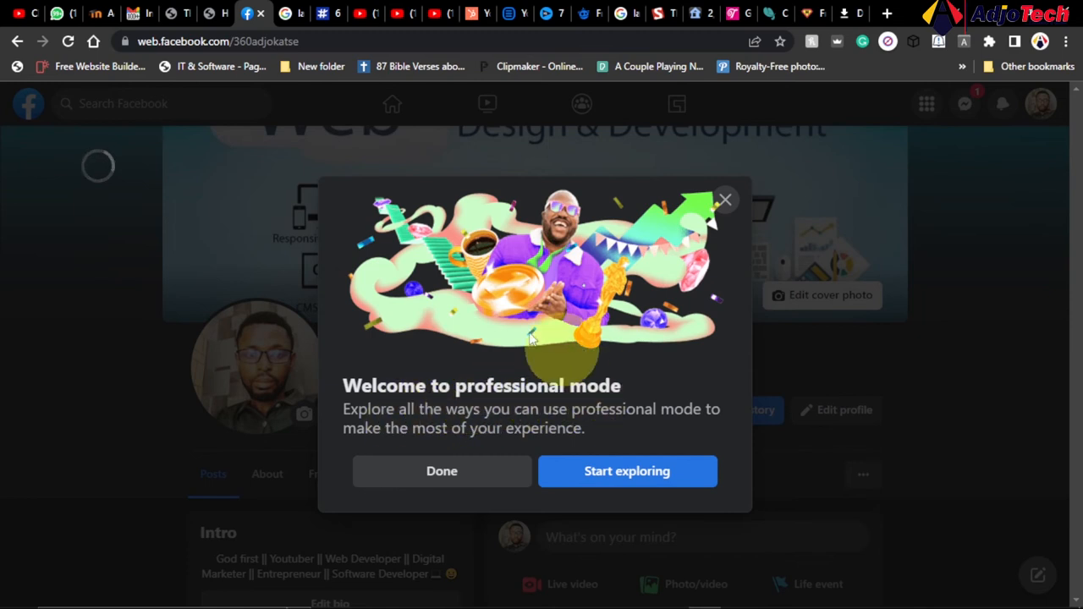
{"action": "mouse_move", "coordinate": [685, 331]}
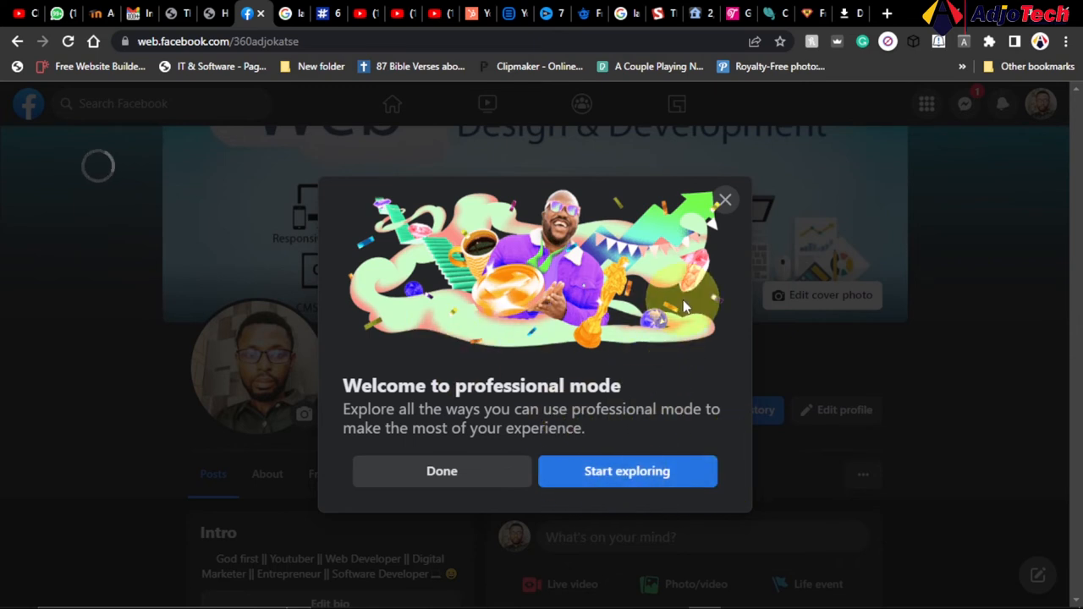
{"action": "mouse_move", "coordinate": [403, 480]}
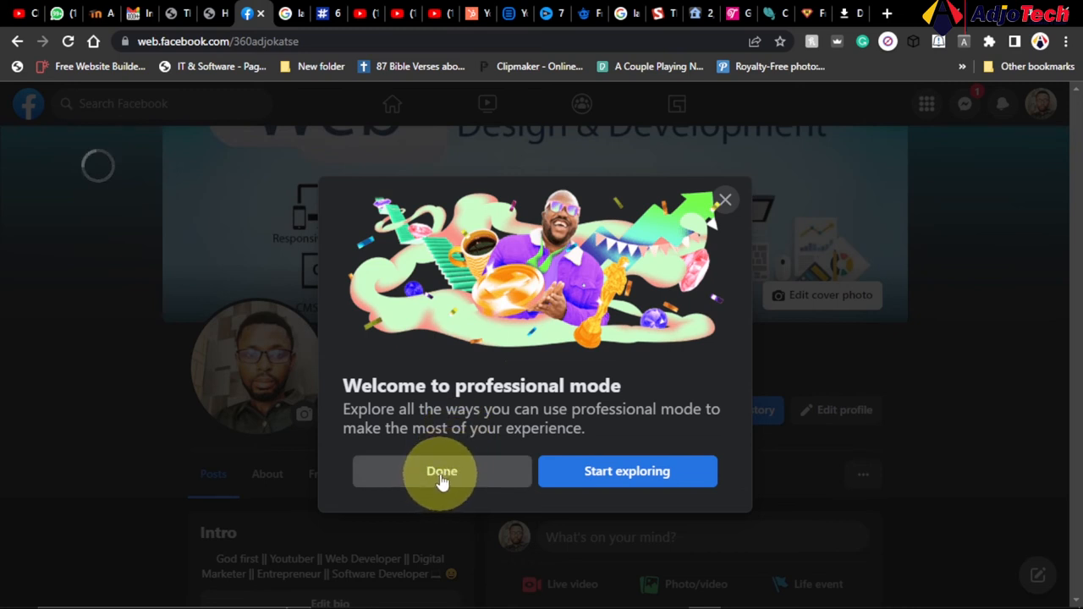
Dismiss the welcome message and review the header showing 5.2K followers and 3.2K following.
{"action": "left_click", "coordinate": [441, 472]}
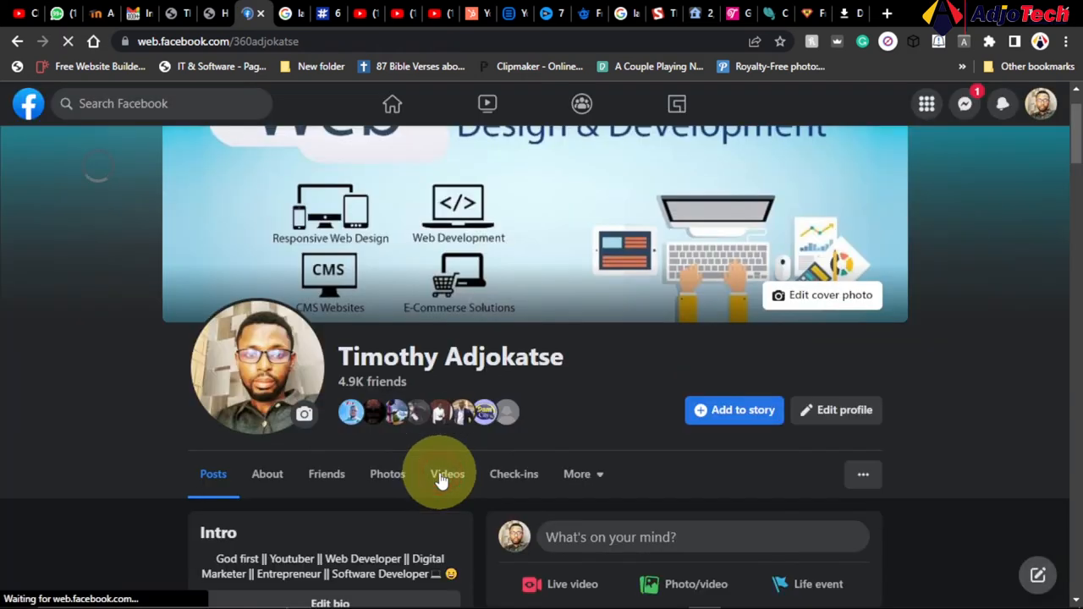
{"action": "left_click", "coordinate": [446, 474]}
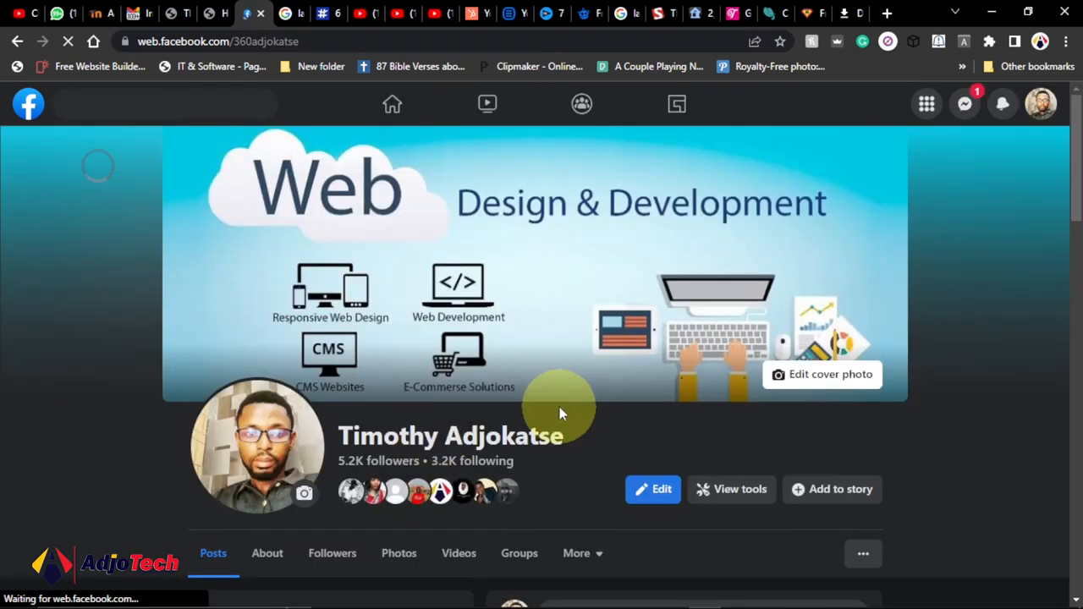
{"action": "scroll", "scroll_direction": "down", "scroll_amount": 3}
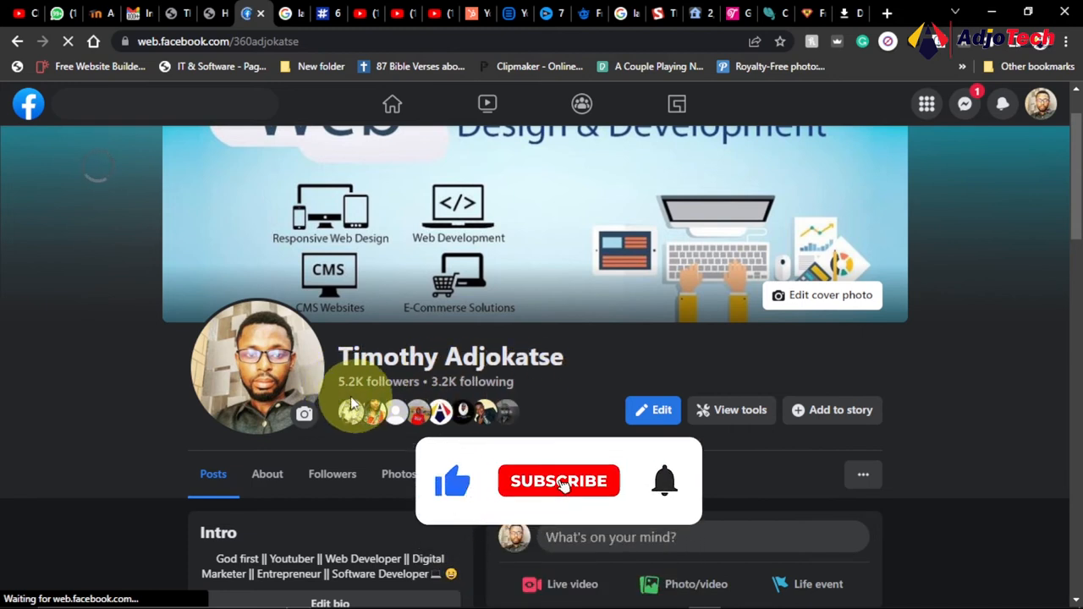
{"action": "left_click", "coordinate": [558, 481]}
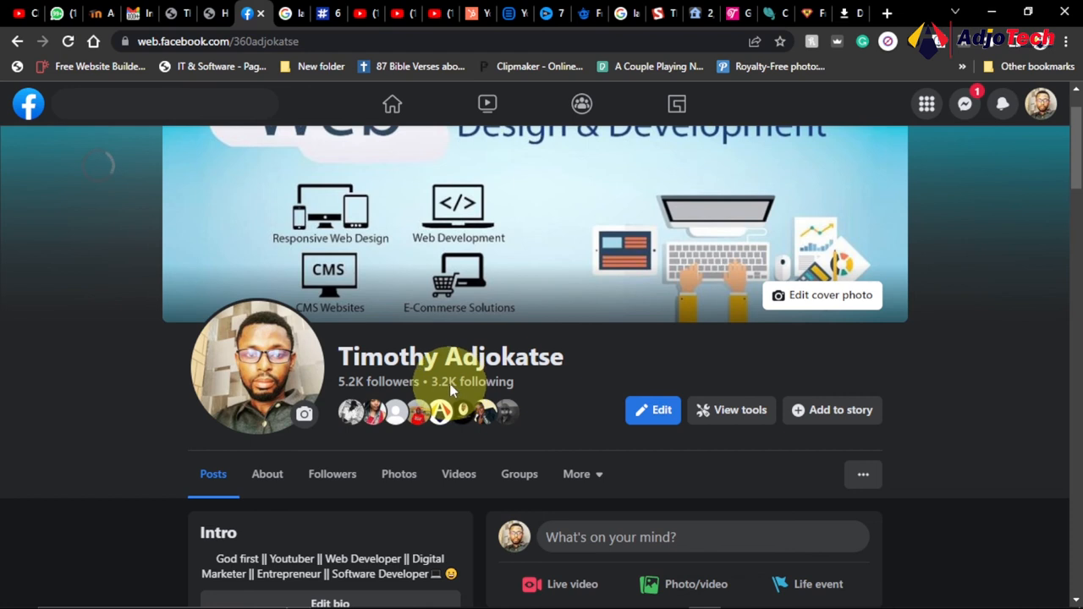
{"action": "scroll", "scroll_direction": "down", "scroll_amount": 3}
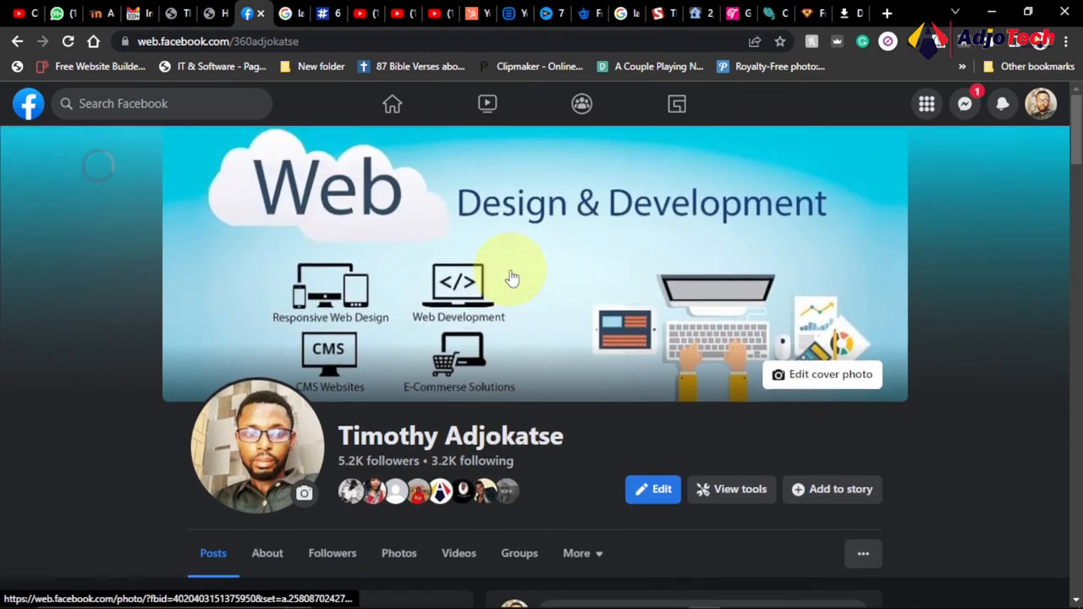
{"action": "mouse_move", "coordinate": [543, 379]}
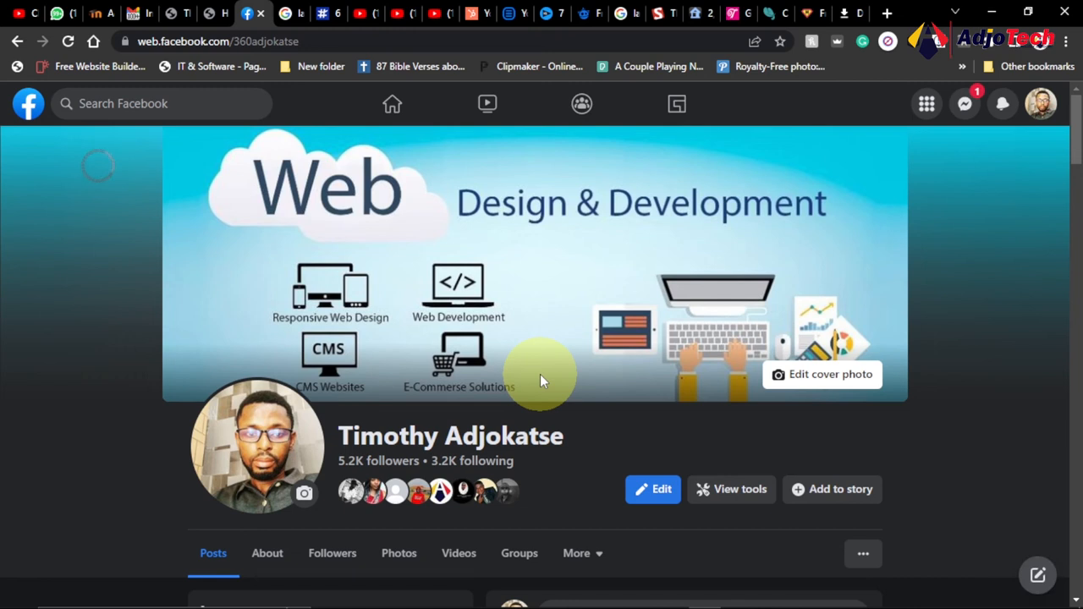
{"action": "mouse_move", "coordinate": [624, 461]}
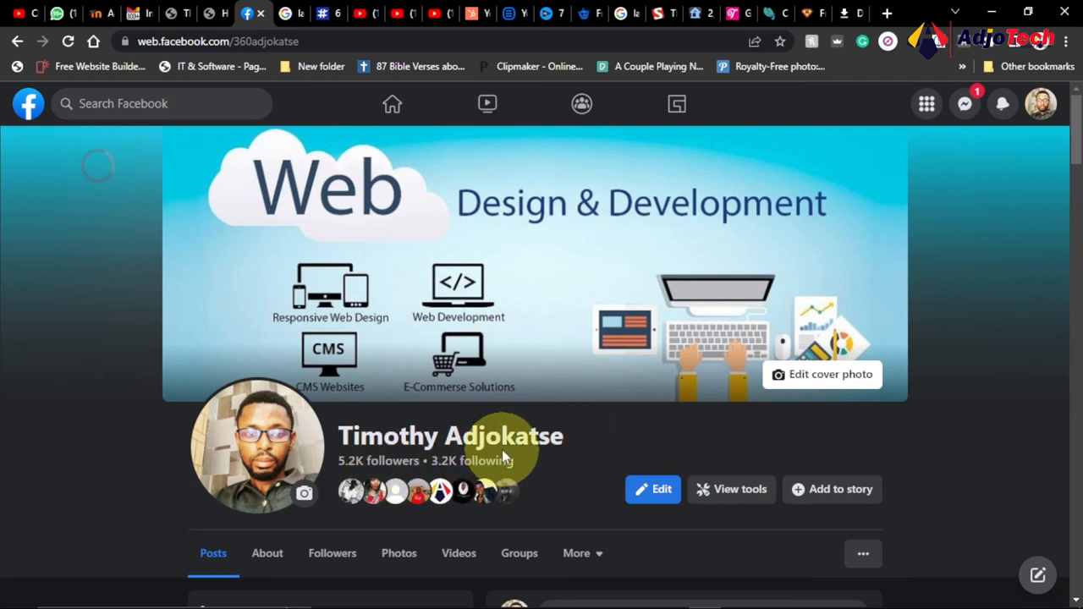
Open the profile's more-options menu to reveal 'Turn off professional mode'.
{"action": "scroll", "scroll_direction": "down", "scroll_amount": 3}
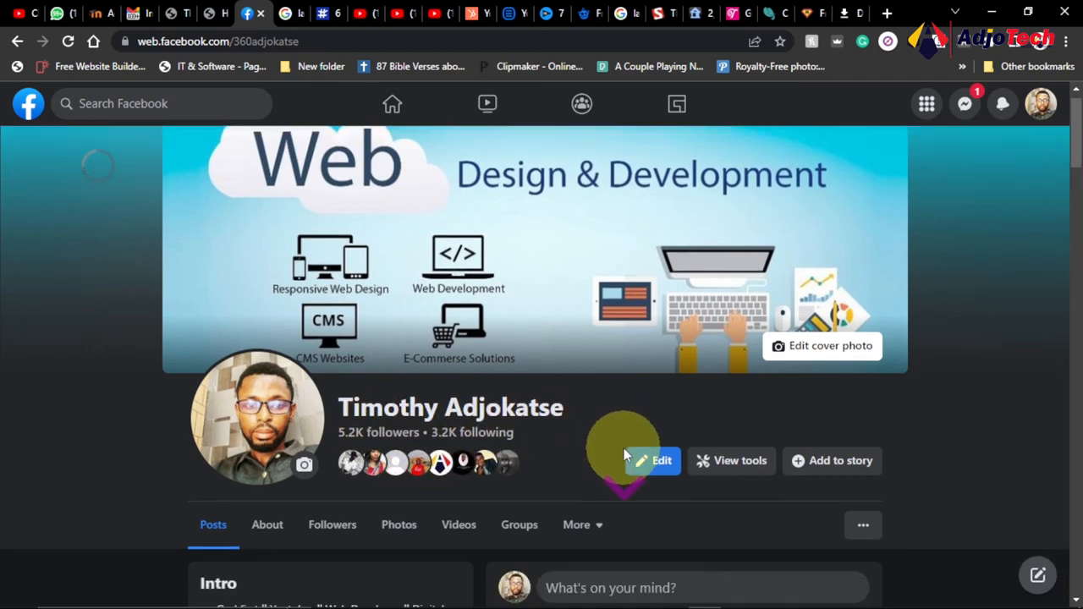
{"action": "scroll", "scroll_direction": "down", "scroll_amount": 3}
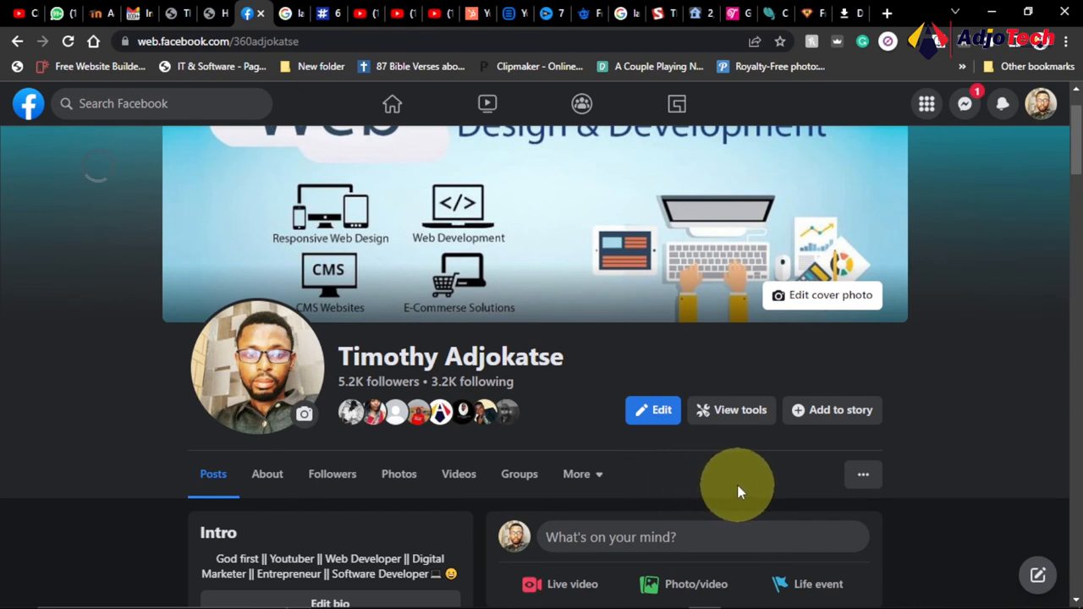
{"action": "mouse_move", "coordinate": [765, 492]}
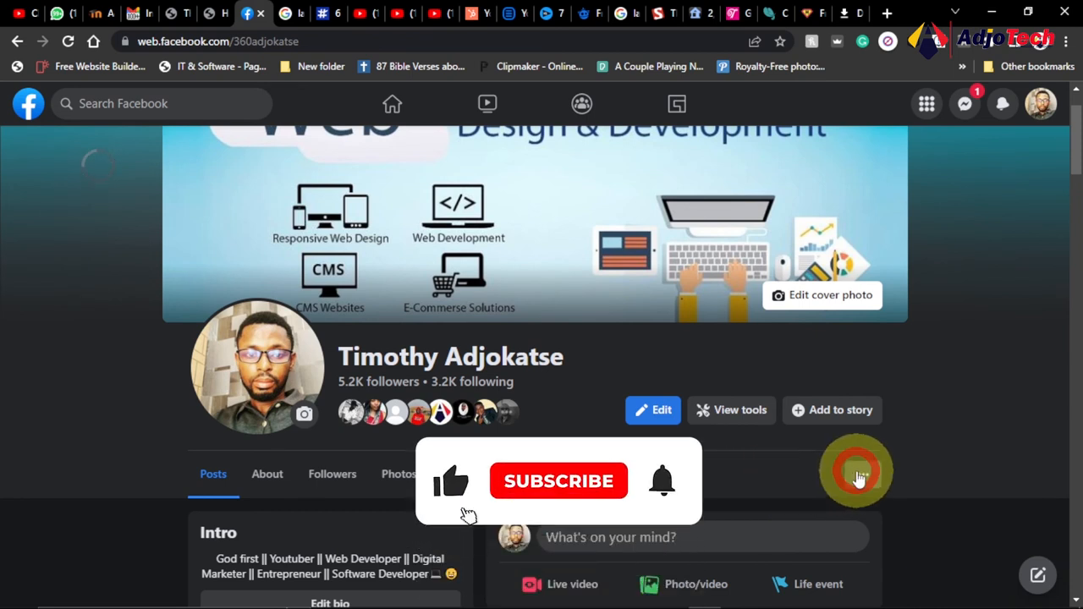
{"action": "left_click", "coordinate": [858, 471]}
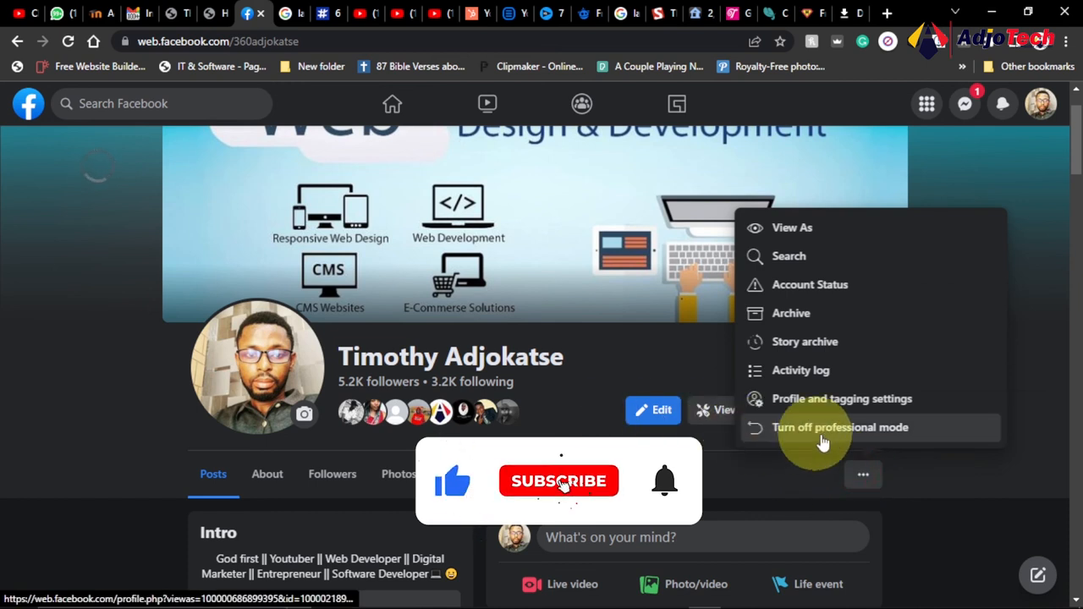
{"action": "left_click", "coordinate": [558, 481]}
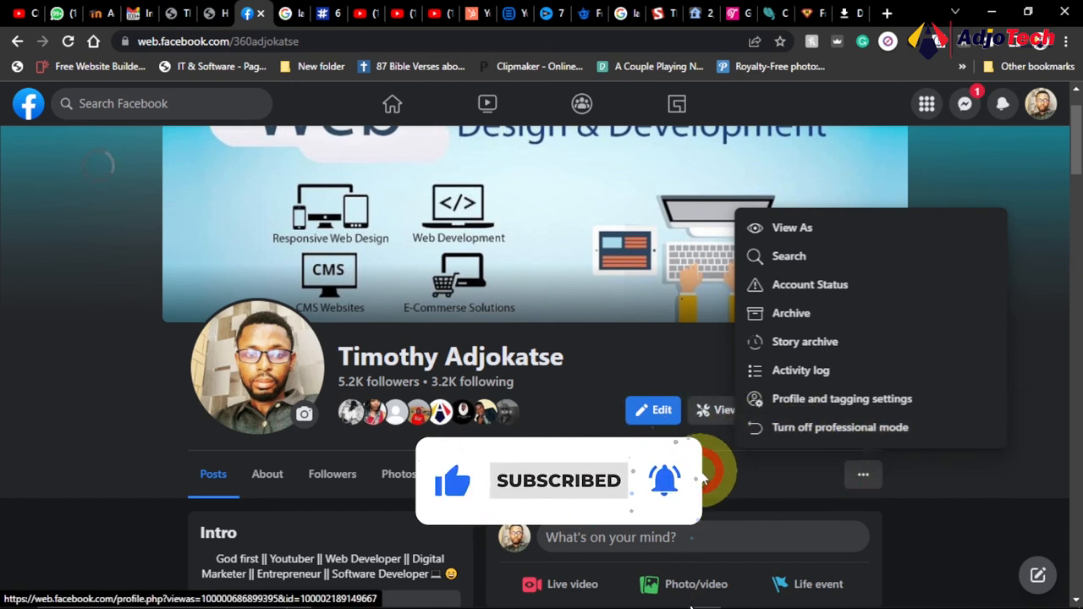